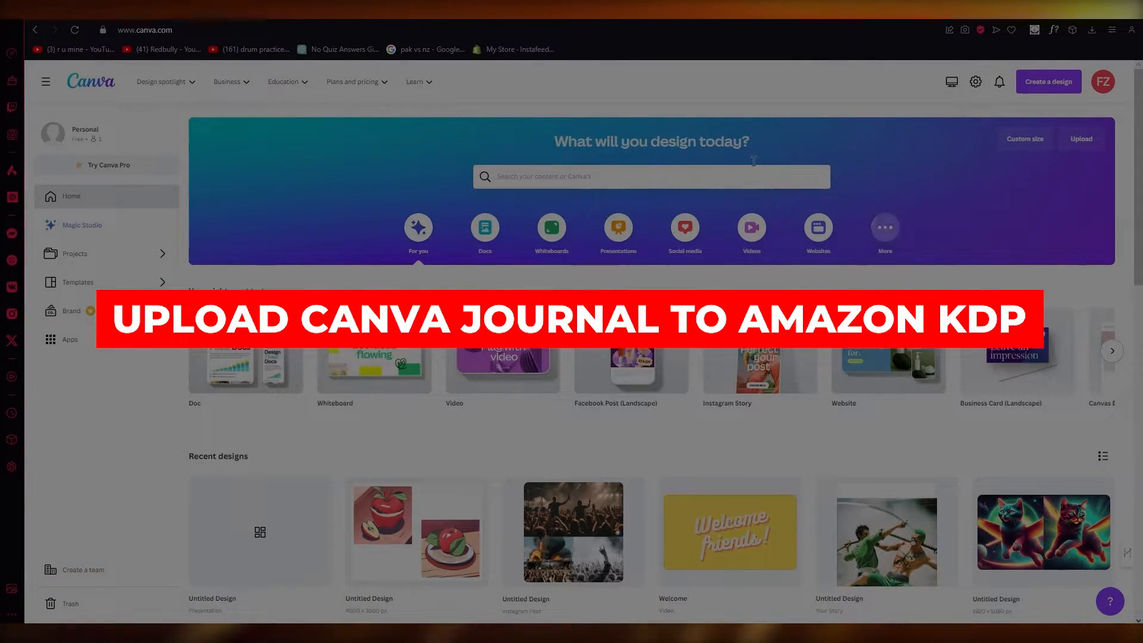
- Search Canva templates for 'journ' and choose the Journal suggestion
left_click(649, 177)
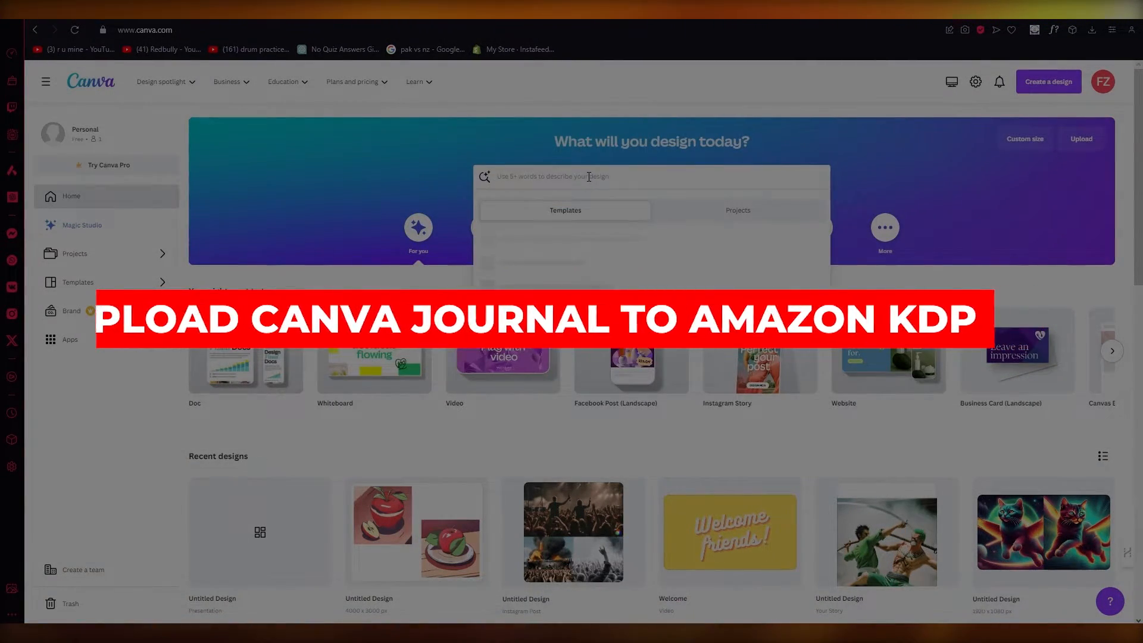
type("journ")
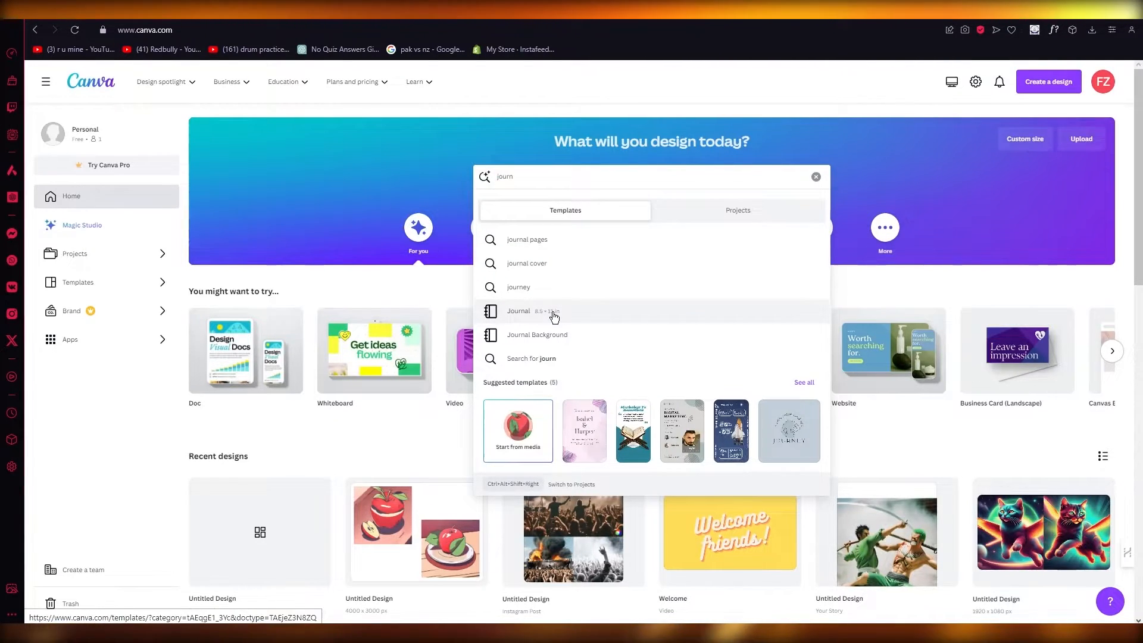
left_click(518, 311)
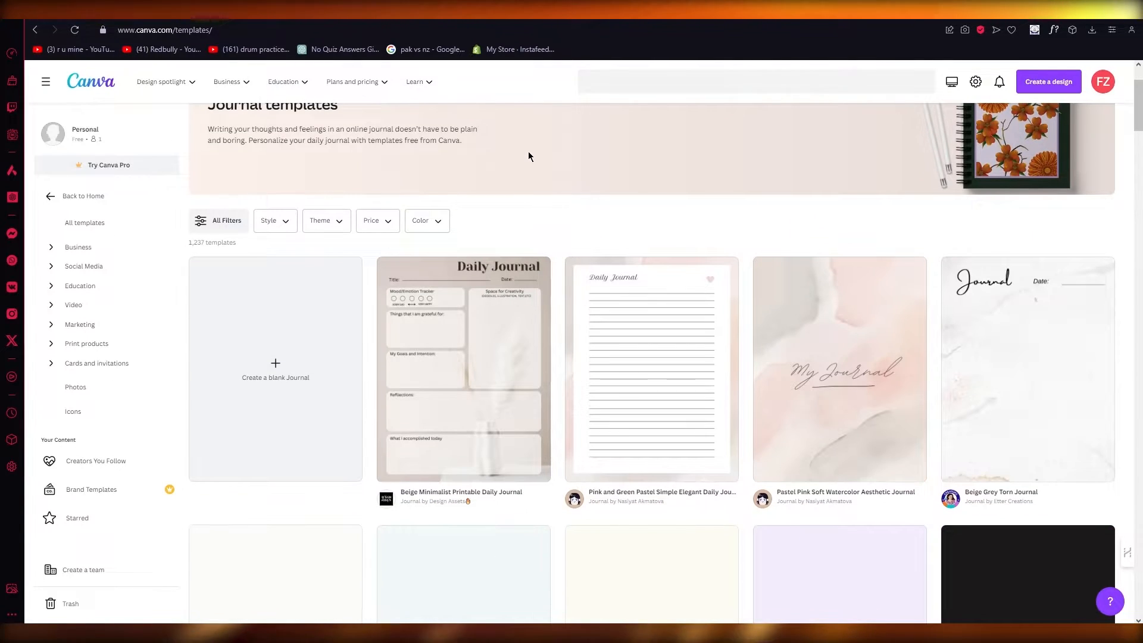
- Open the Beige Minimalist Printable Daily Journal template in the editor
left_click(463, 368)
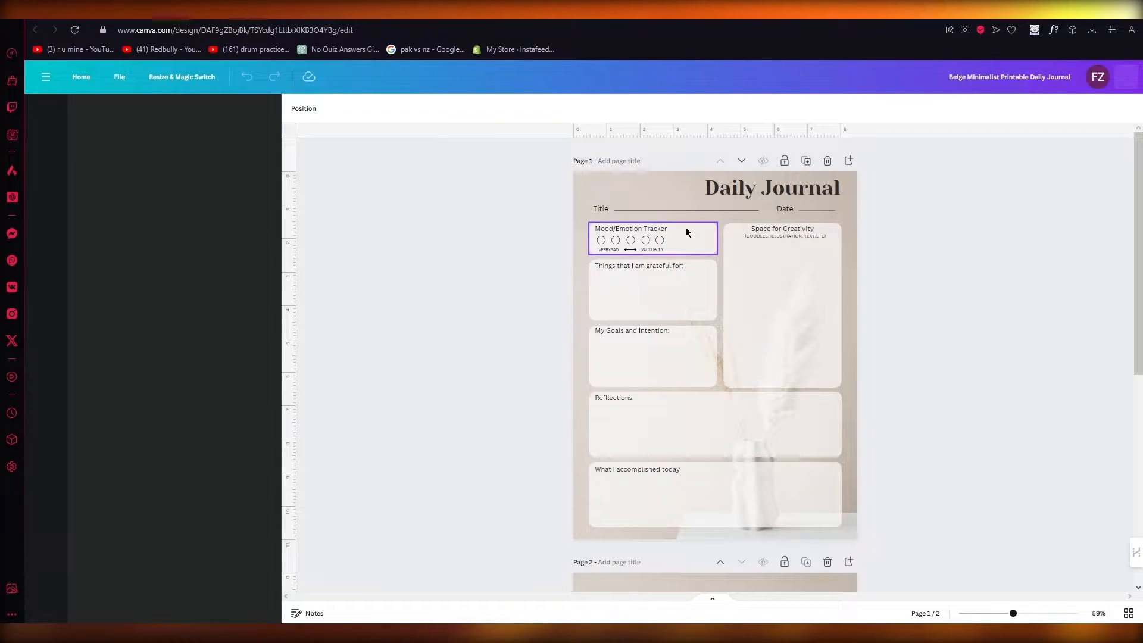
- Choose PDF Standard as the journal's download file type via Share > Download
left_click(45, 115)
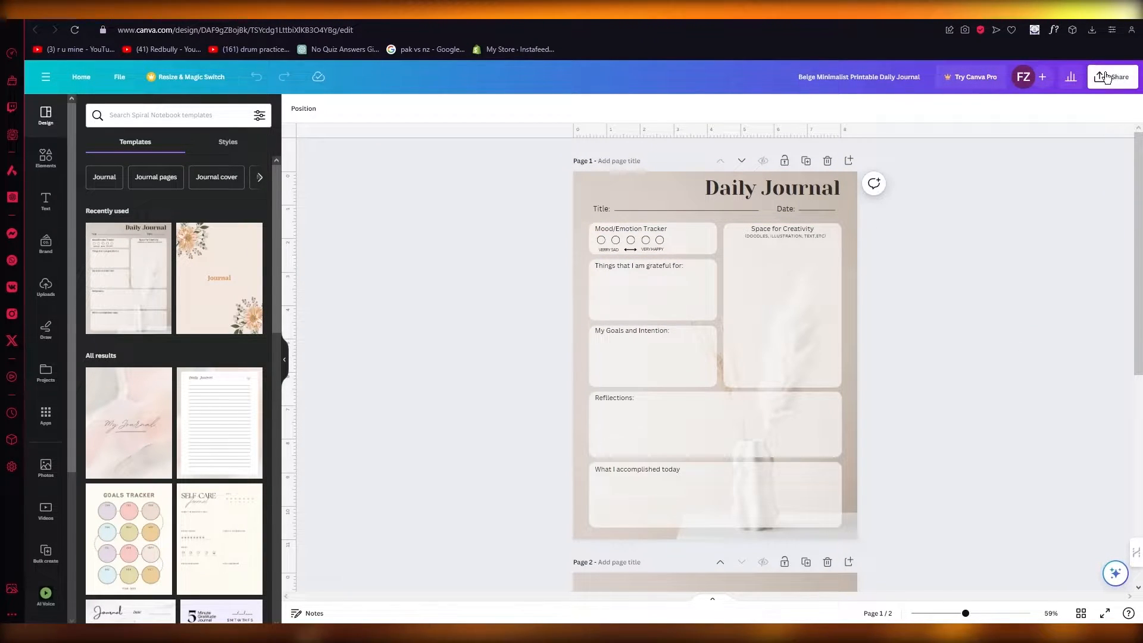
left_click(1111, 77)
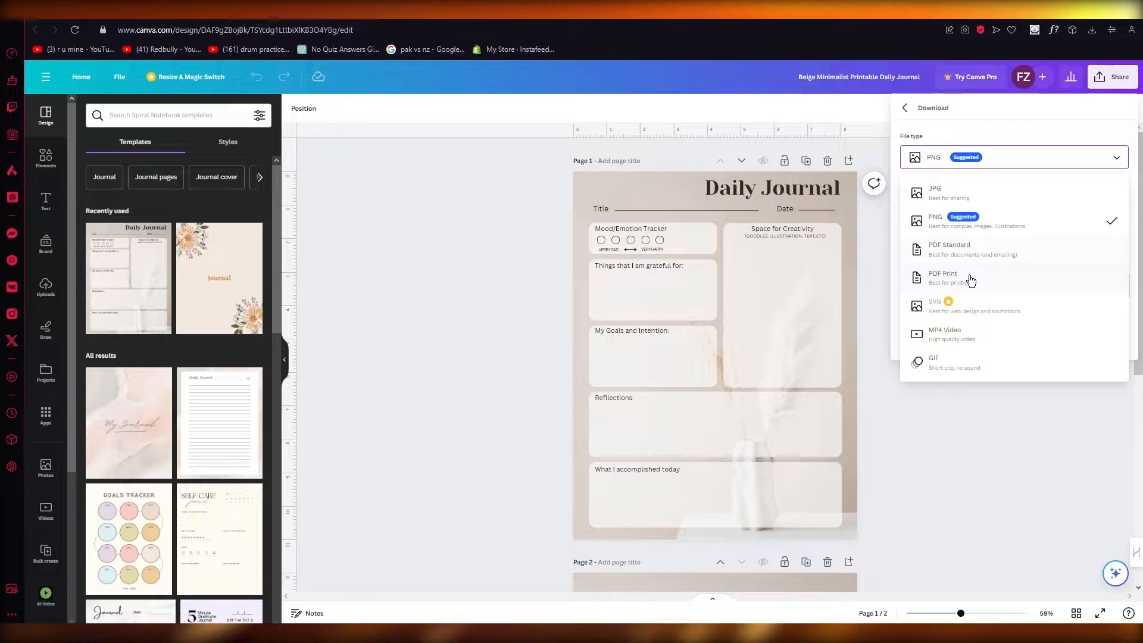
mouse_move(984, 282)
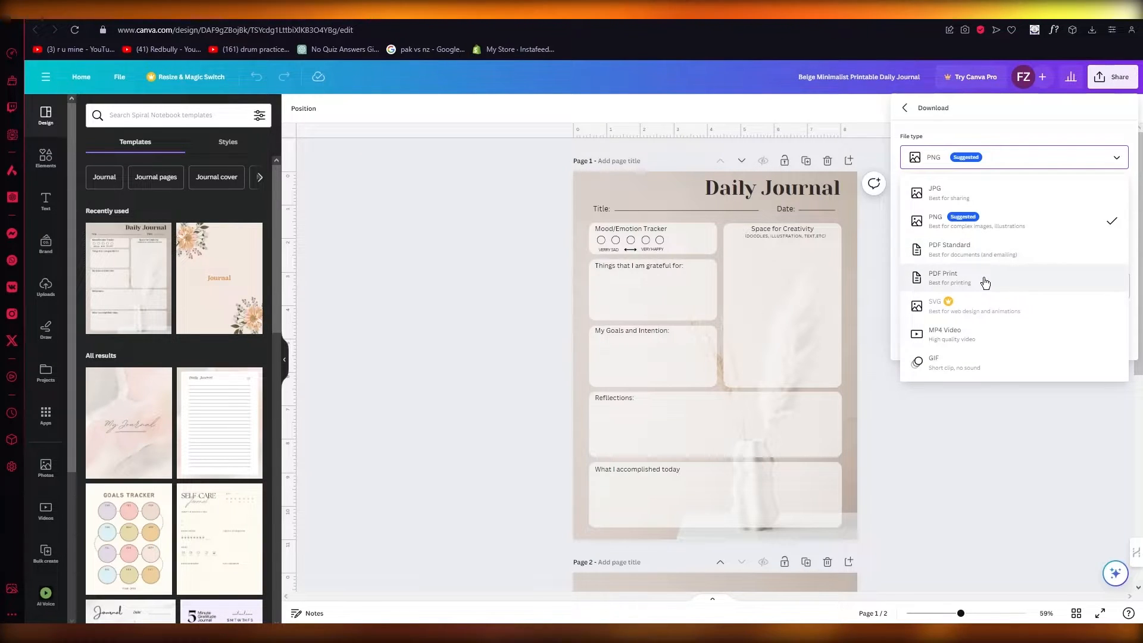
mouse_move(1013, 249)
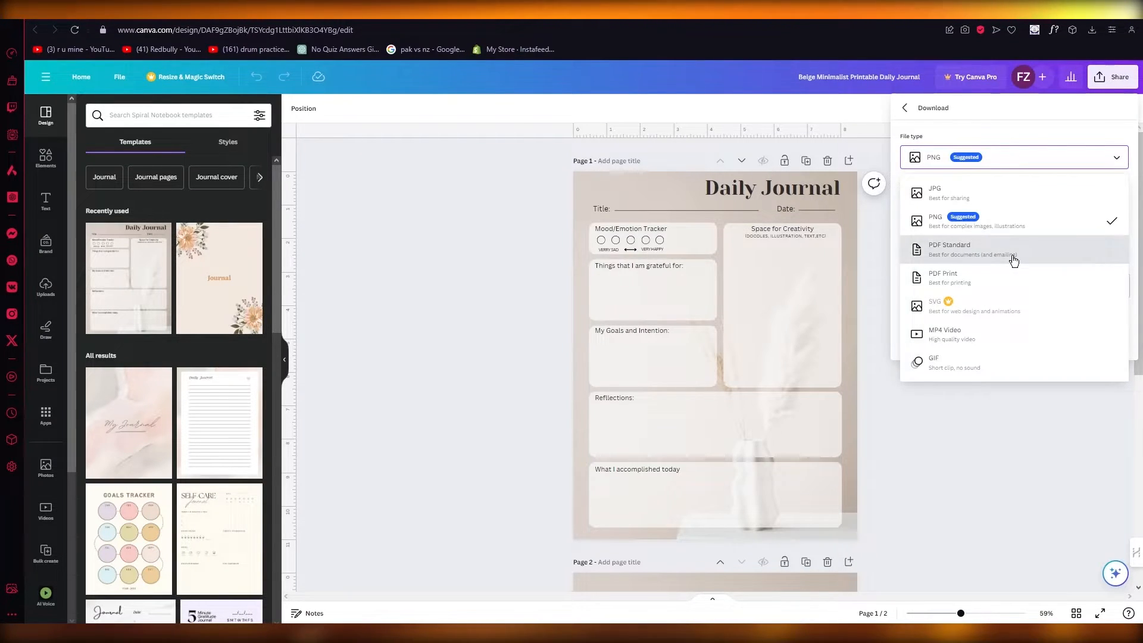
left_click(950, 248)
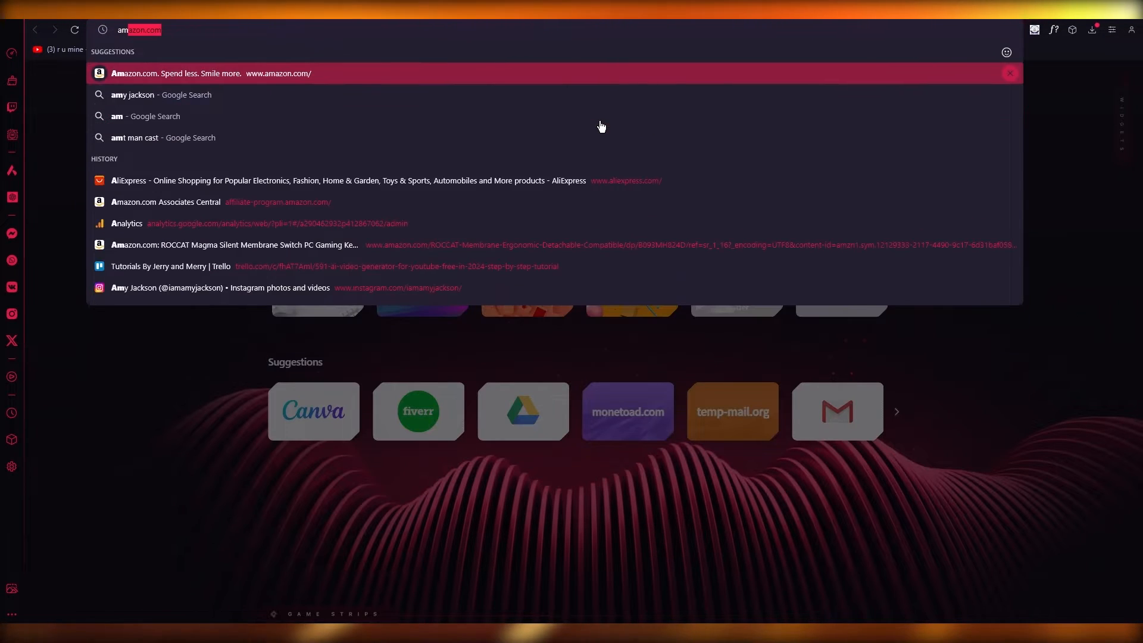
- Search Google for 'amazon kdp' from the browser address bar
type("amazon kdp")
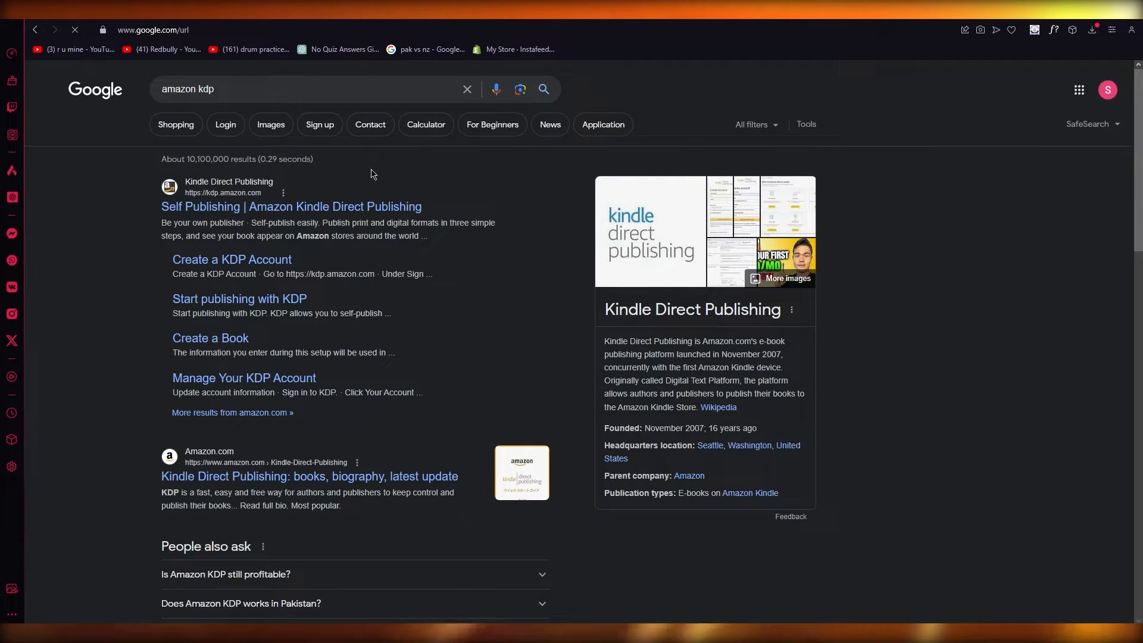
- Open the Kindle Direct Publishing site from the results and skim its homepage
left_click(290, 206)
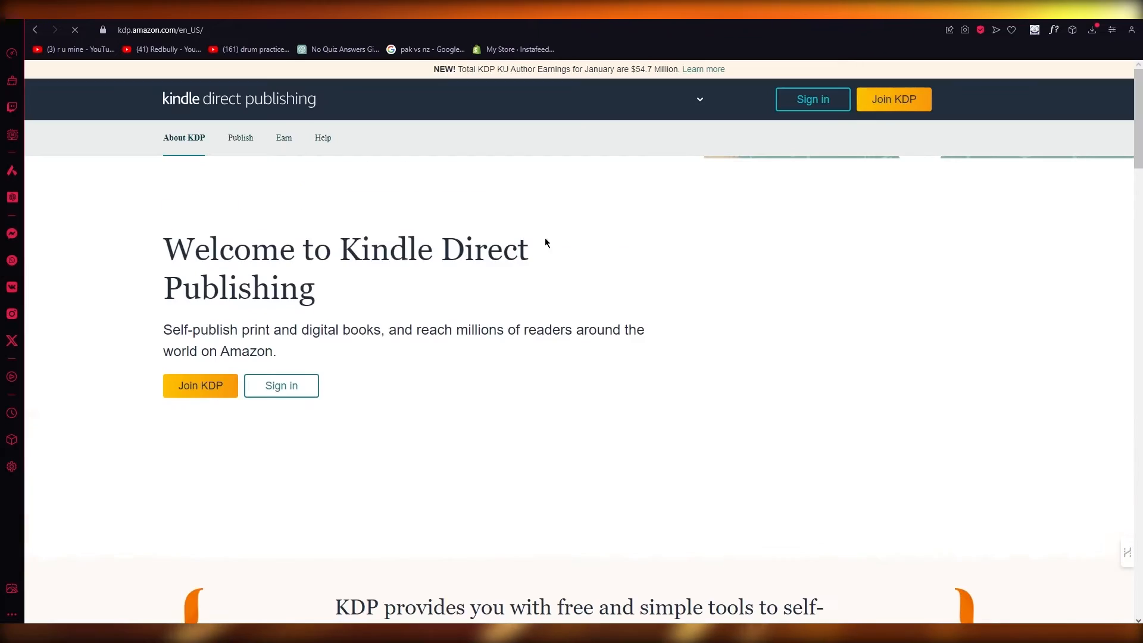
scroll("down", 3)
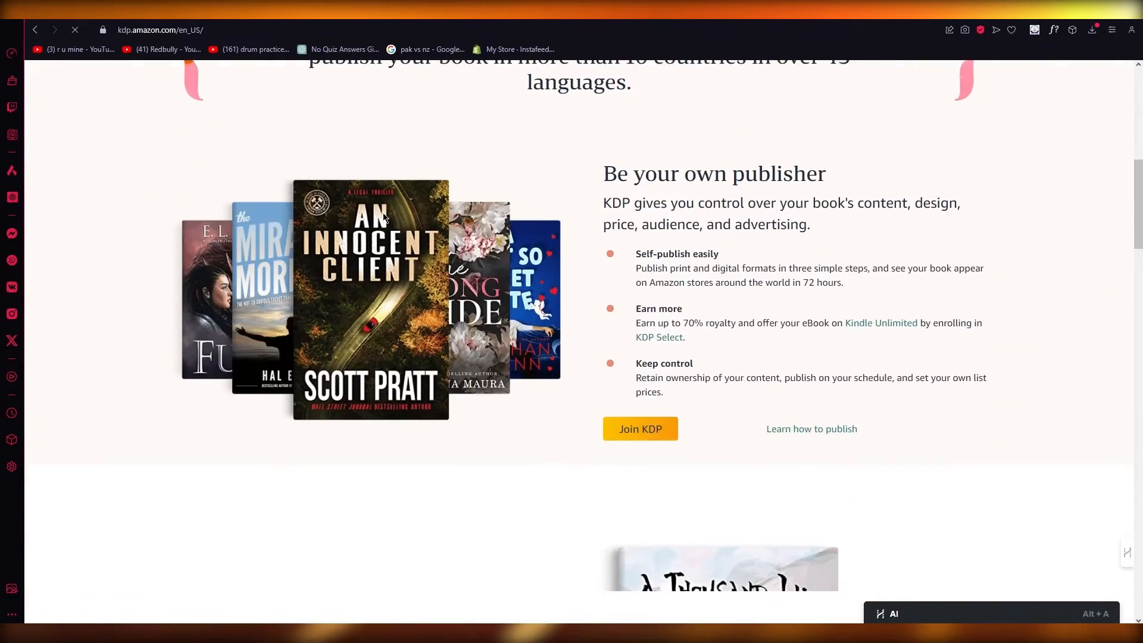
scroll("up", 3)
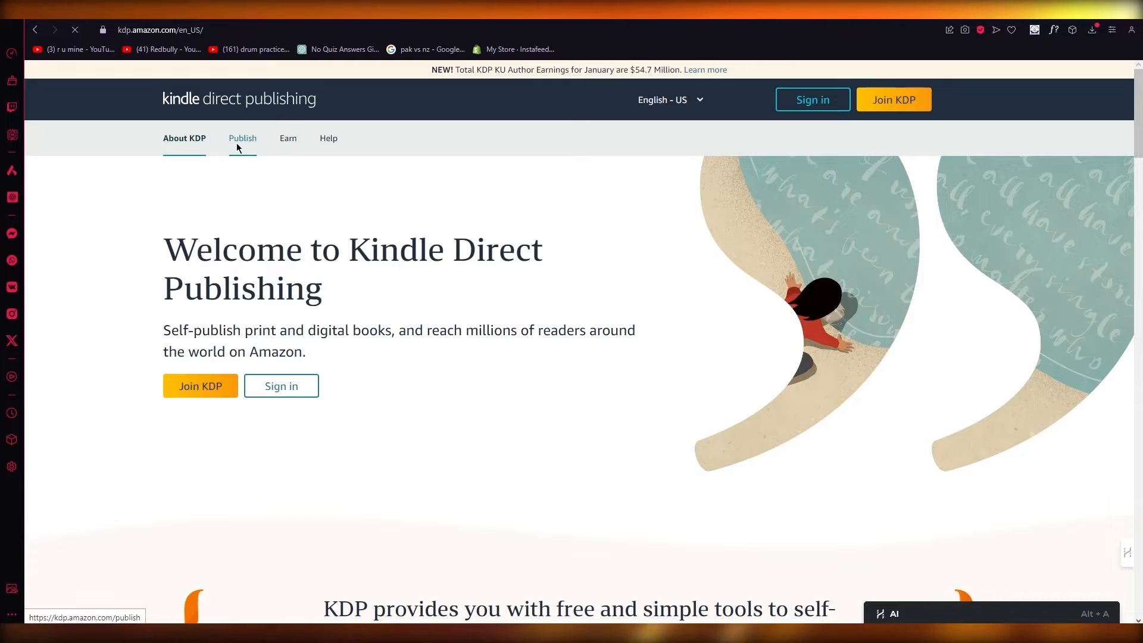
- View KDP's Publish page, scrolling past the three publishing steps to author testimonials
left_click(242, 138)
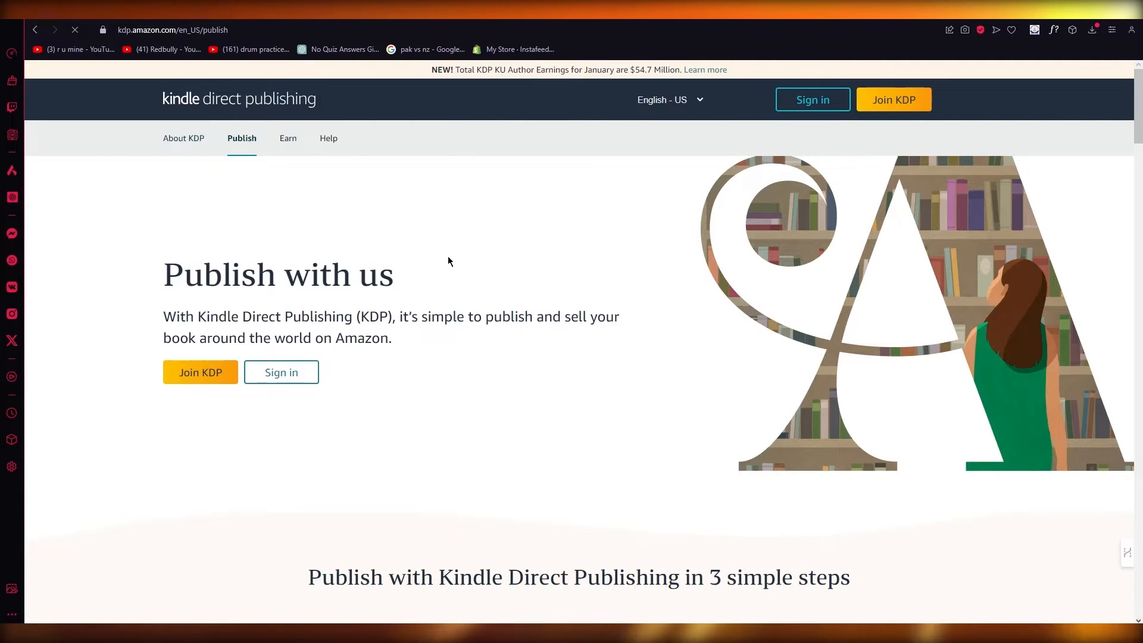
scroll("down", 3)
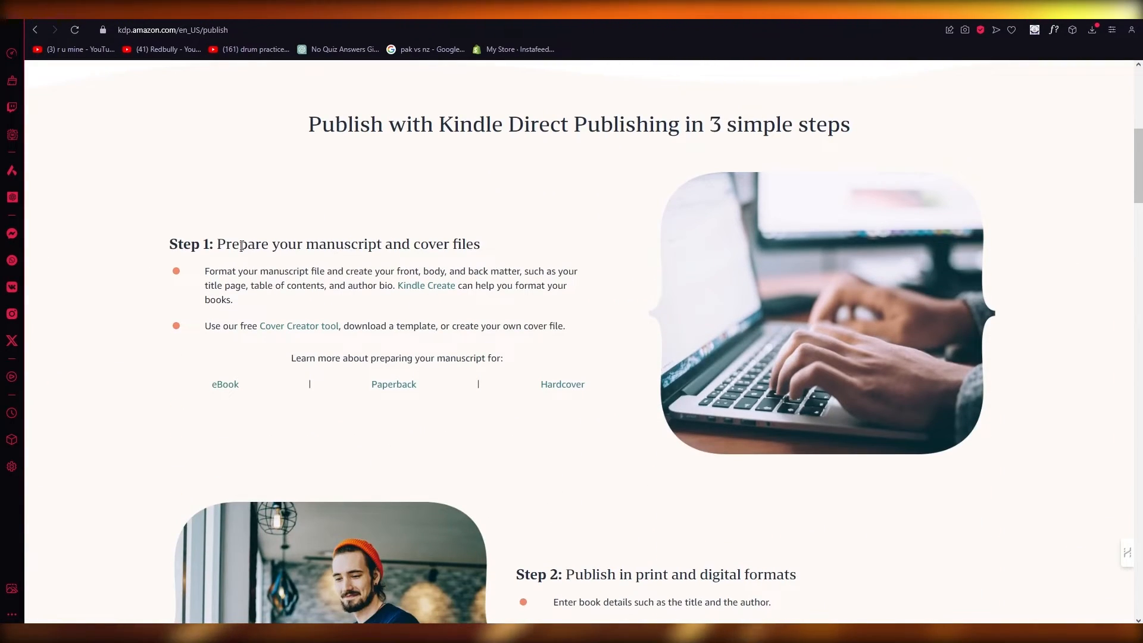
mouse_move(538, 416)
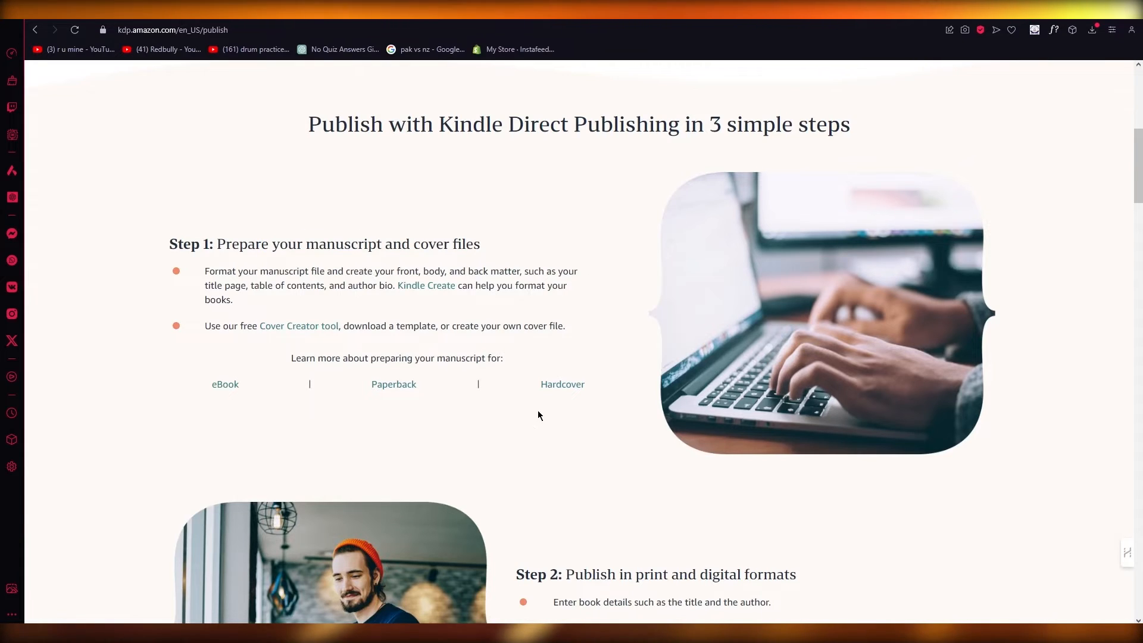
scroll("down", 3)
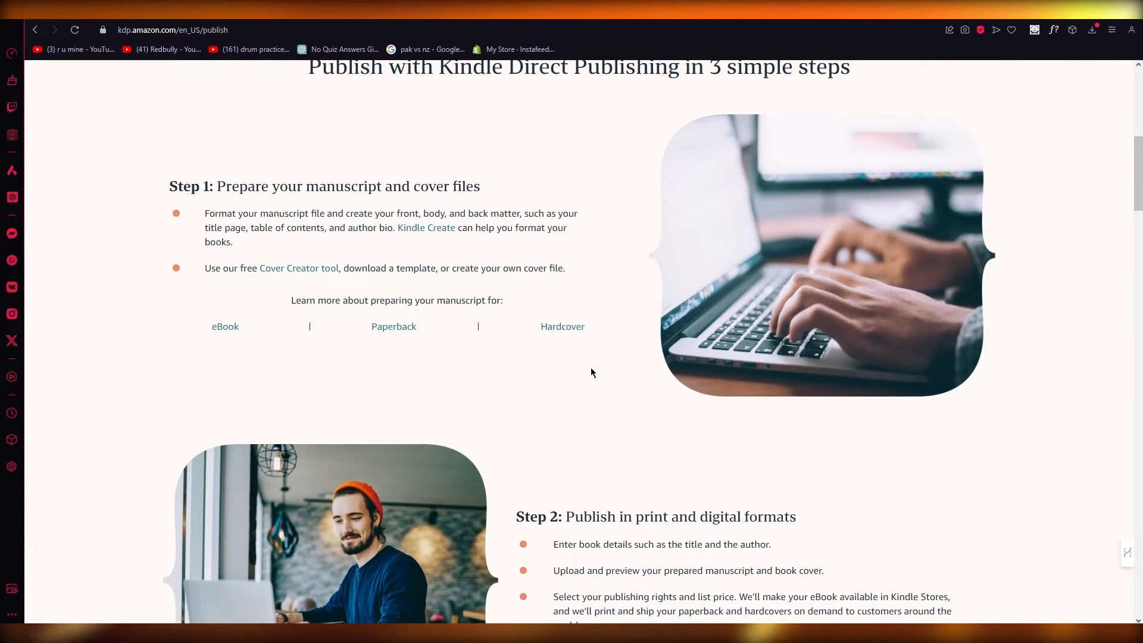
scroll("down", 3)
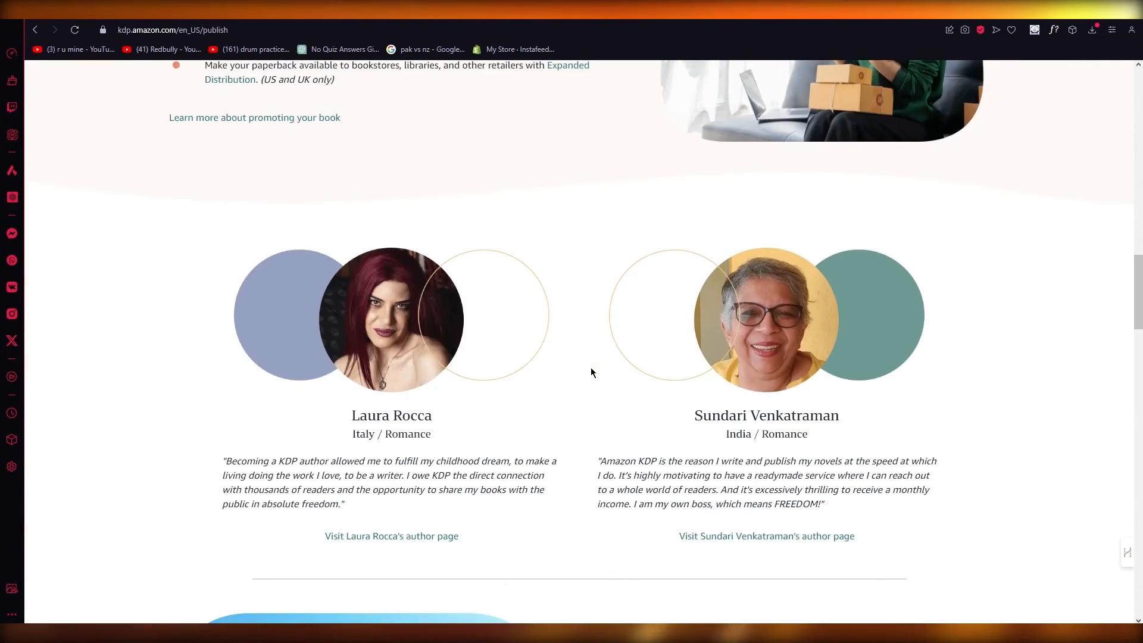
scroll("down", 3)
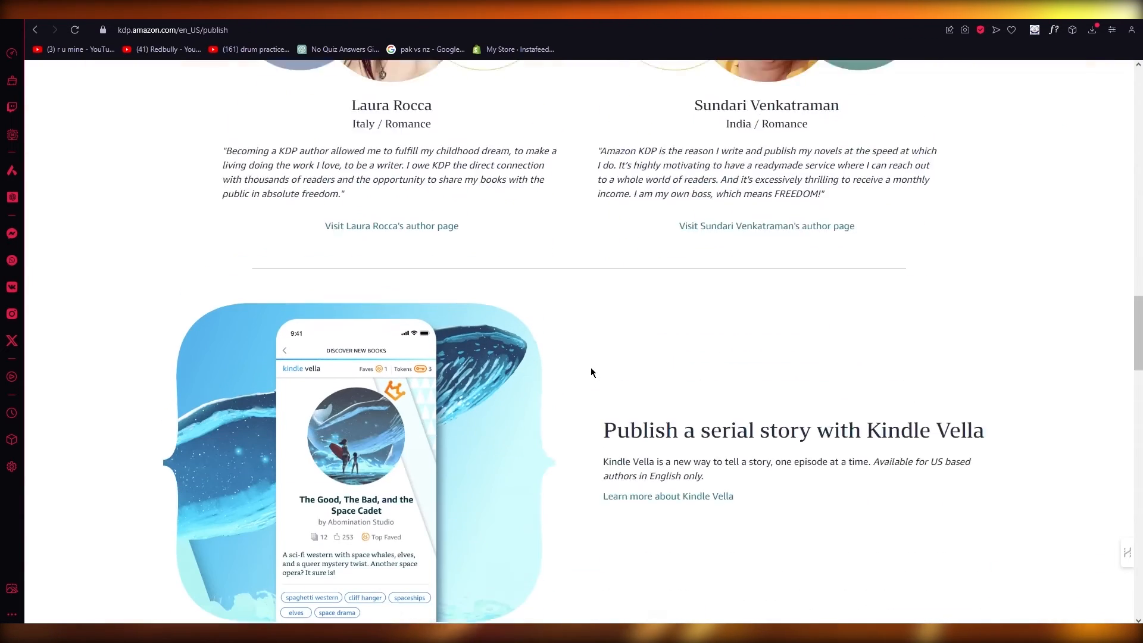
scroll("up", 3)
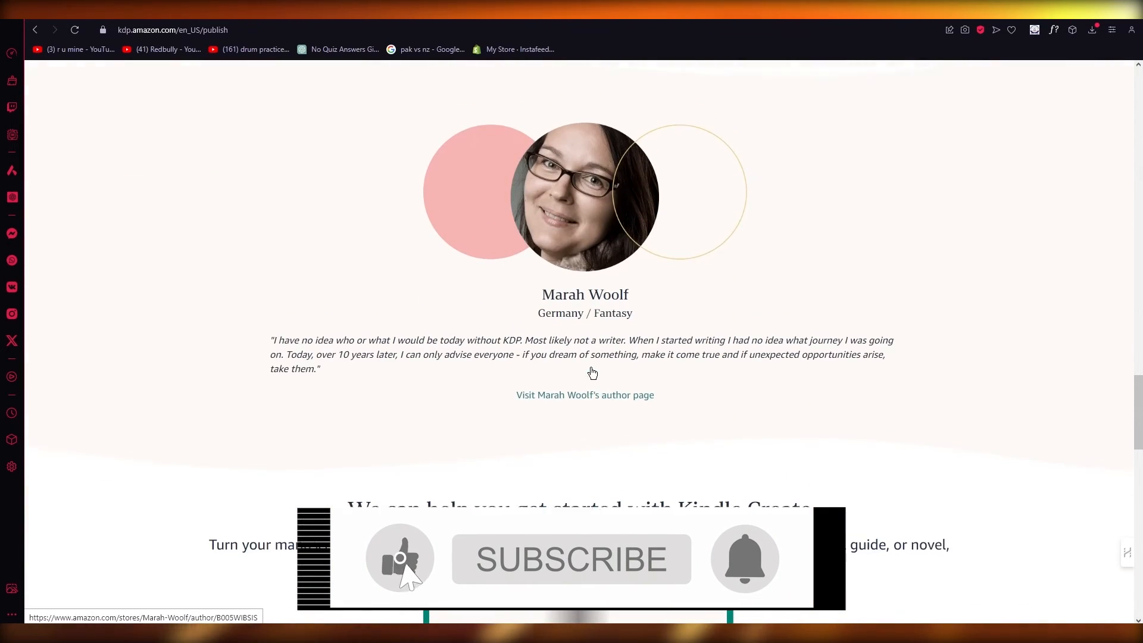